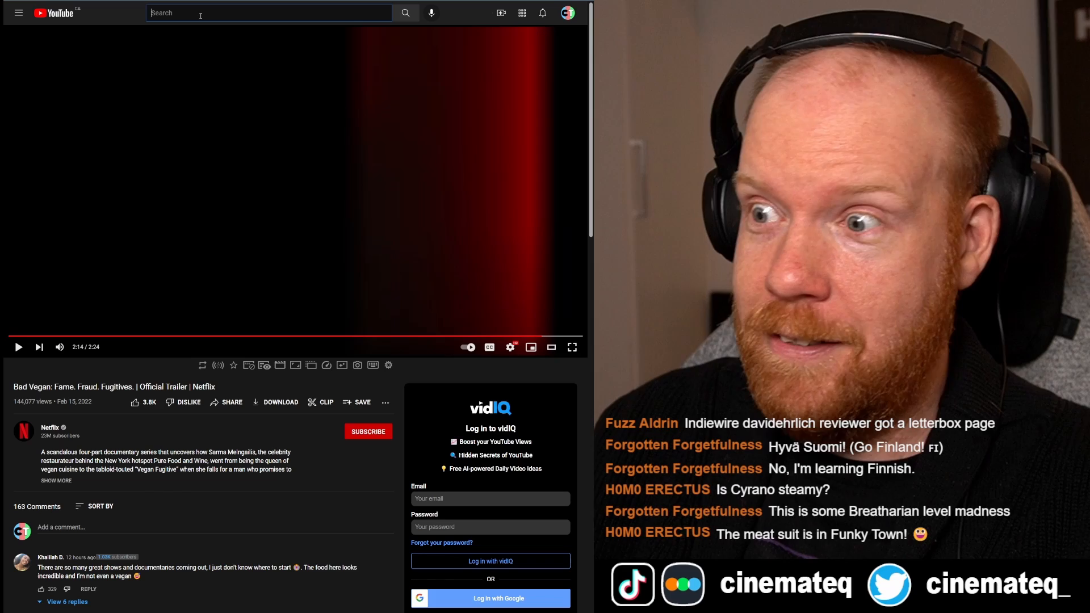
Step: Type "deep w" into the YouTube search box to show Deep Water suggestions
{"action": "type", "text": "deep w"}
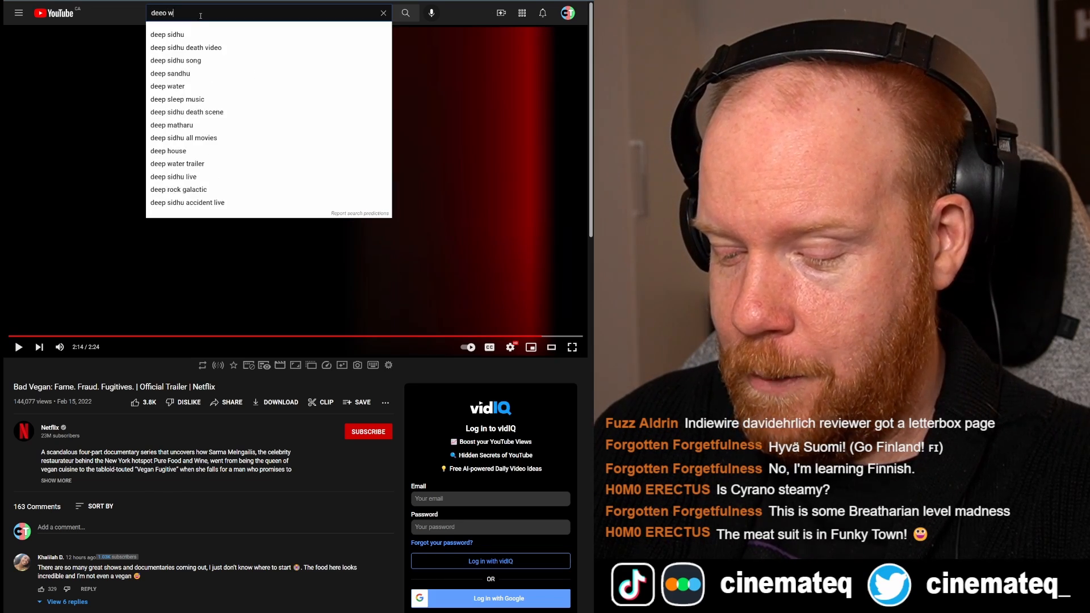
Step: Open the "Deep Water | Teaser Trailer | Hulu" video, then pause and resume it
{"action": "left_click", "coordinate": [168, 85]}
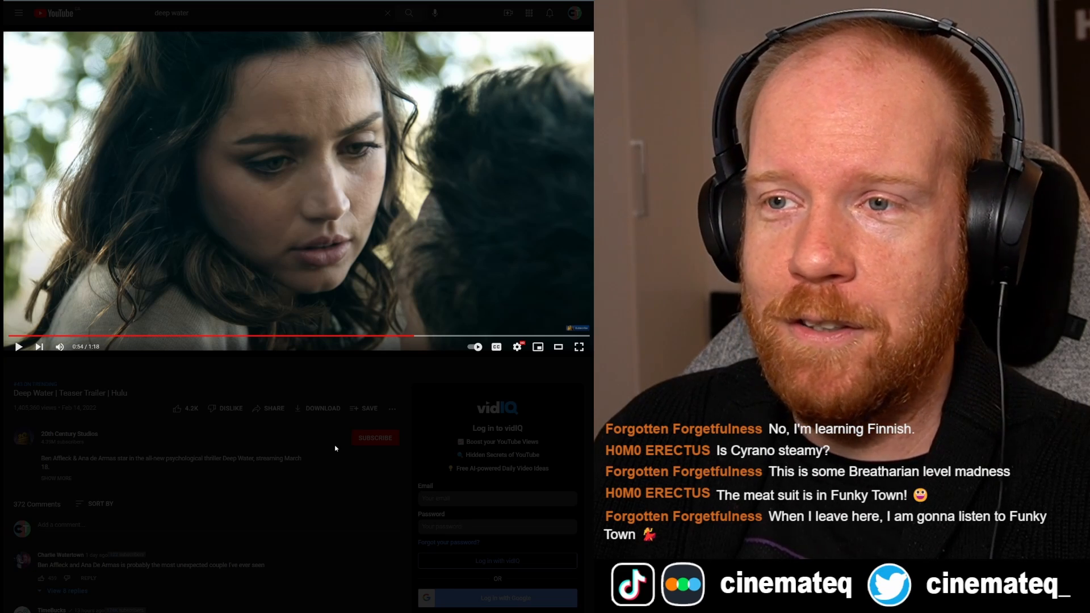
{"action": "left_click", "coordinate": [298, 191]}
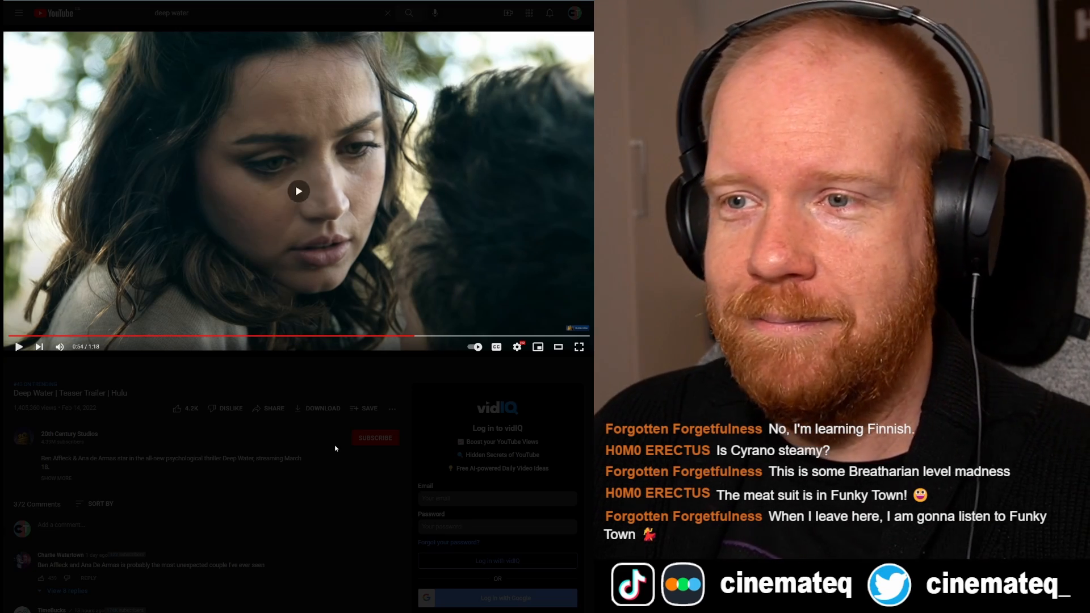
{"action": "left_click", "coordinate": [298, 191]}
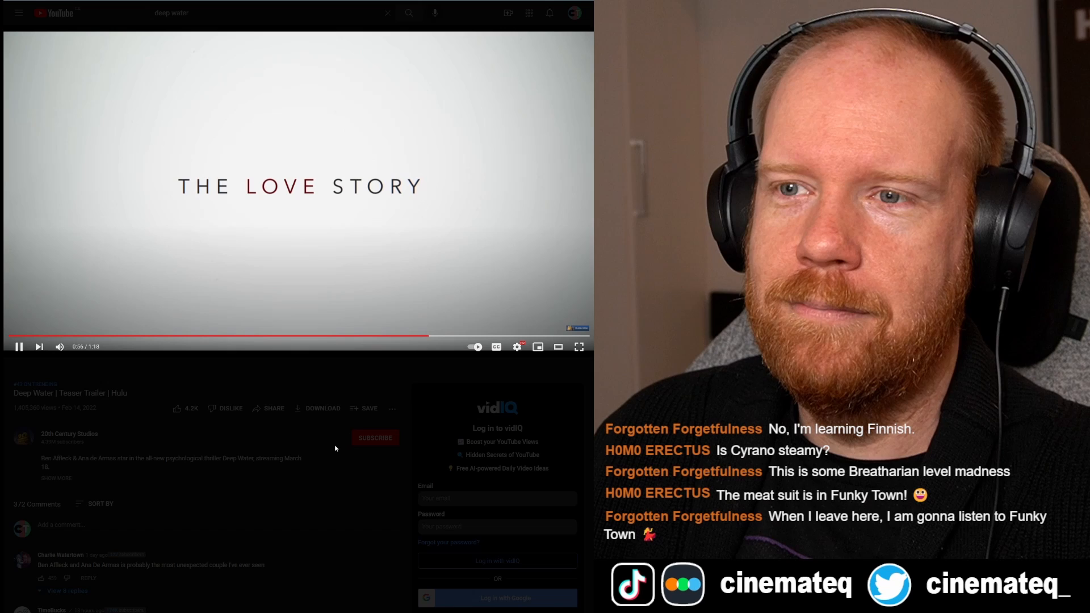